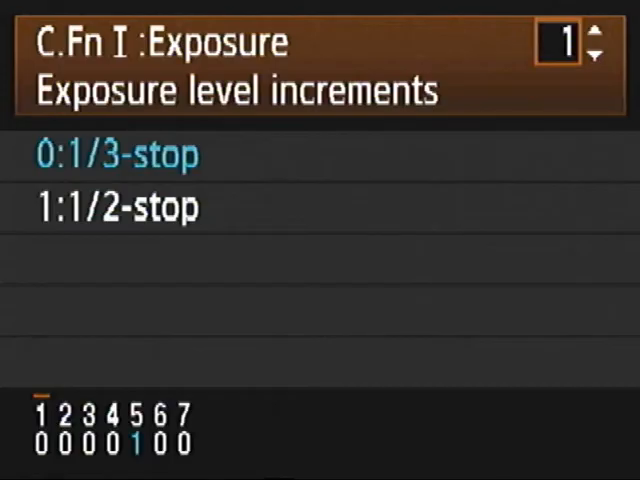
Enter the Custom Functions tab to reach C.Fn I: Exposure, showing Exposure level increments at 1/3-stop
left_click(592, 32)
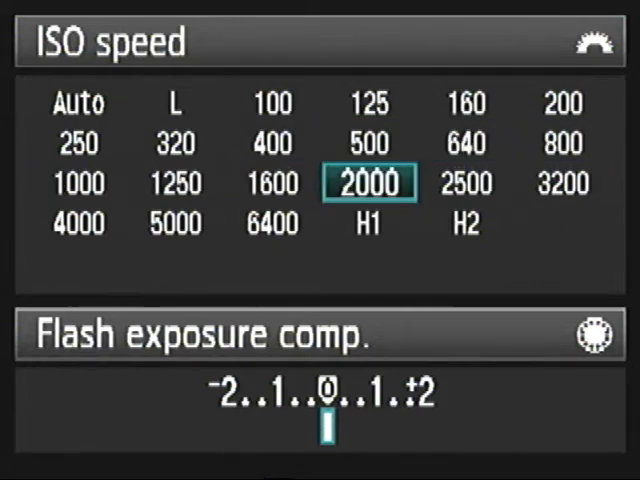
Move the ISO speed selection from 2000 to the expanded H1 setting
key("down")
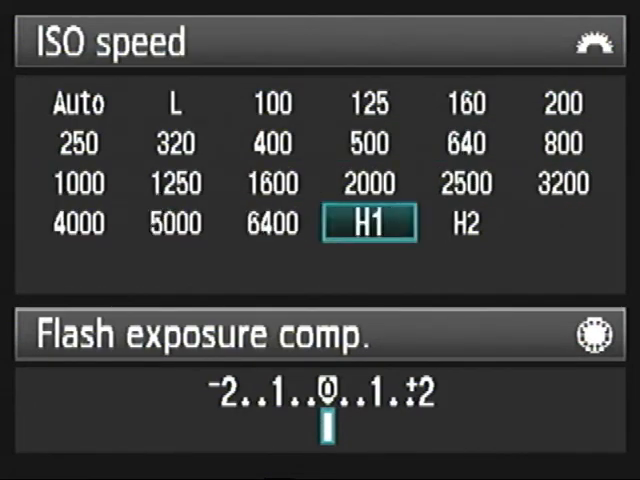